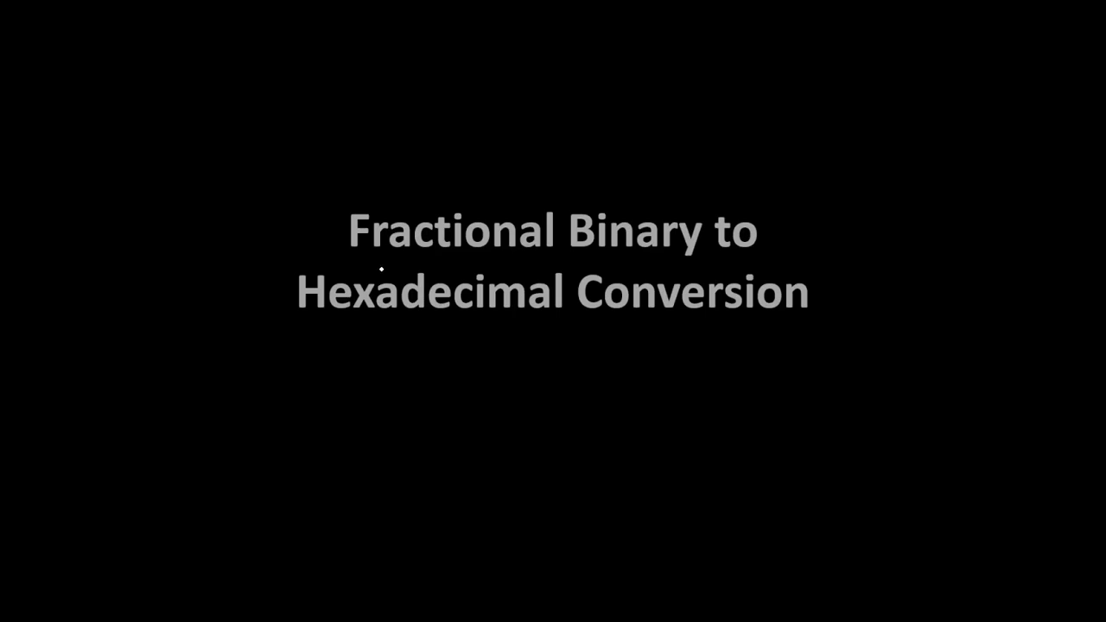
{"action": "mouse_move", "coordinate": [383, 260]}
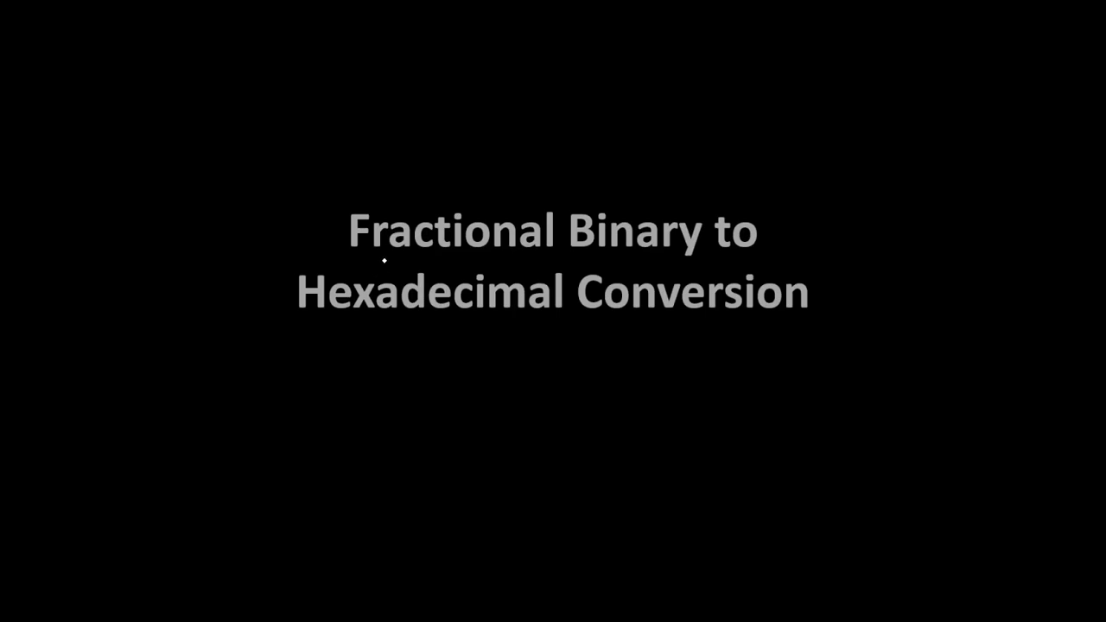
{"action": "mouse_move", "coordinate": [384, 269]}
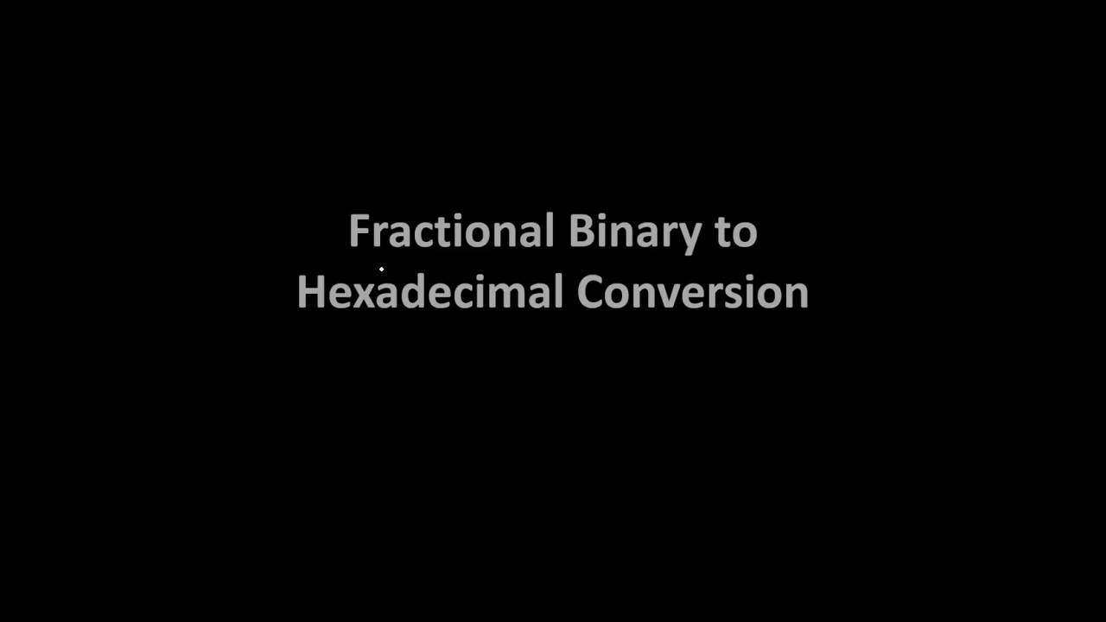
{"action": "mouse_move", "coordinate": [304, 307]}
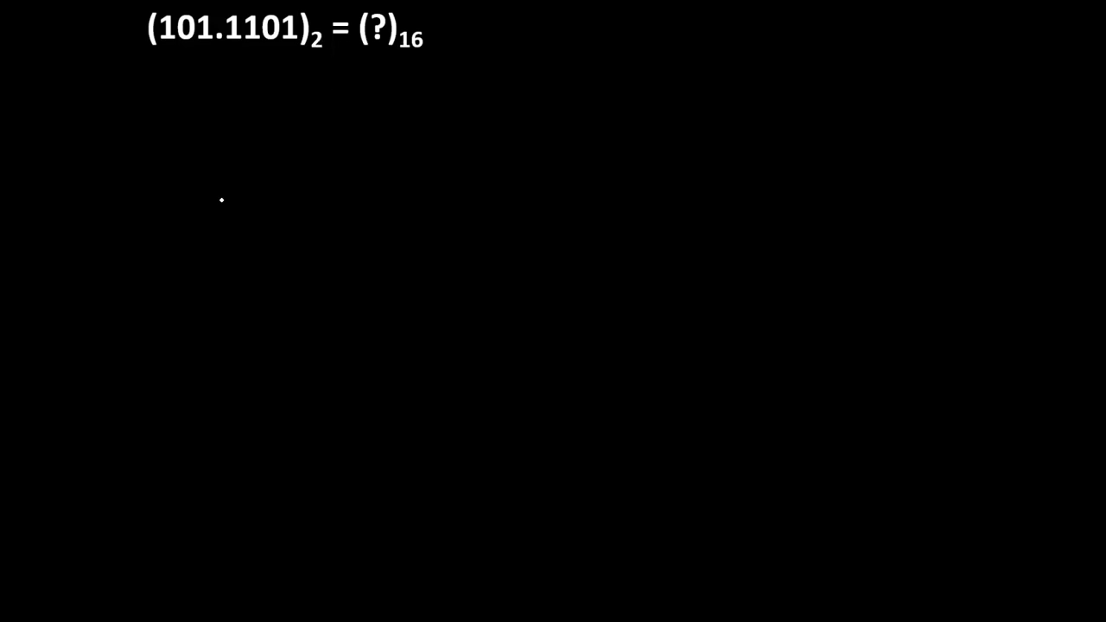
{"action": "mouse_move", "coordinate": [228, 204]}
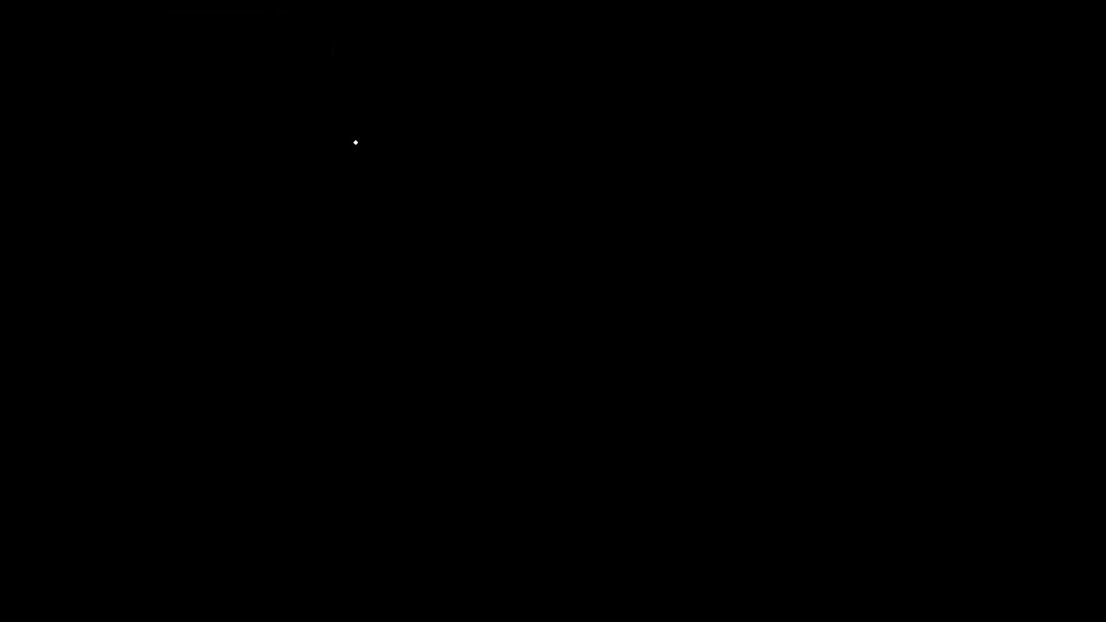
{"action": "mouse_move", "coordinate": [249, 78]}
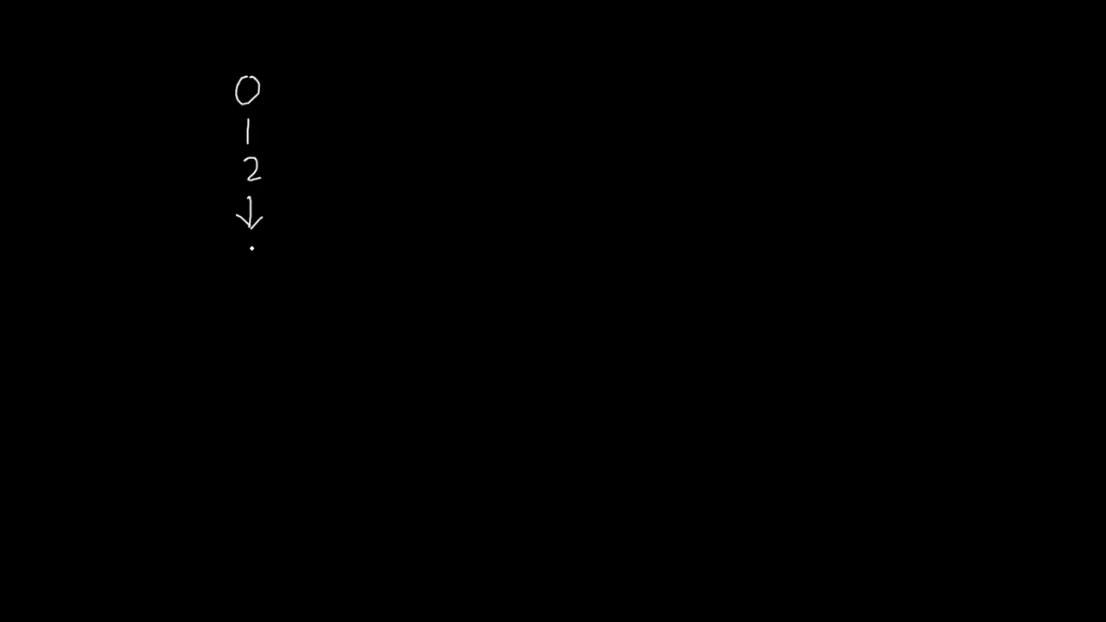
Step: Write the hex digit column down to 9 and mark F→15, A→10, B→11
{"action": "left_click_drag", "start_coordinate": [245, 250], "coordinate": [259, 311]}
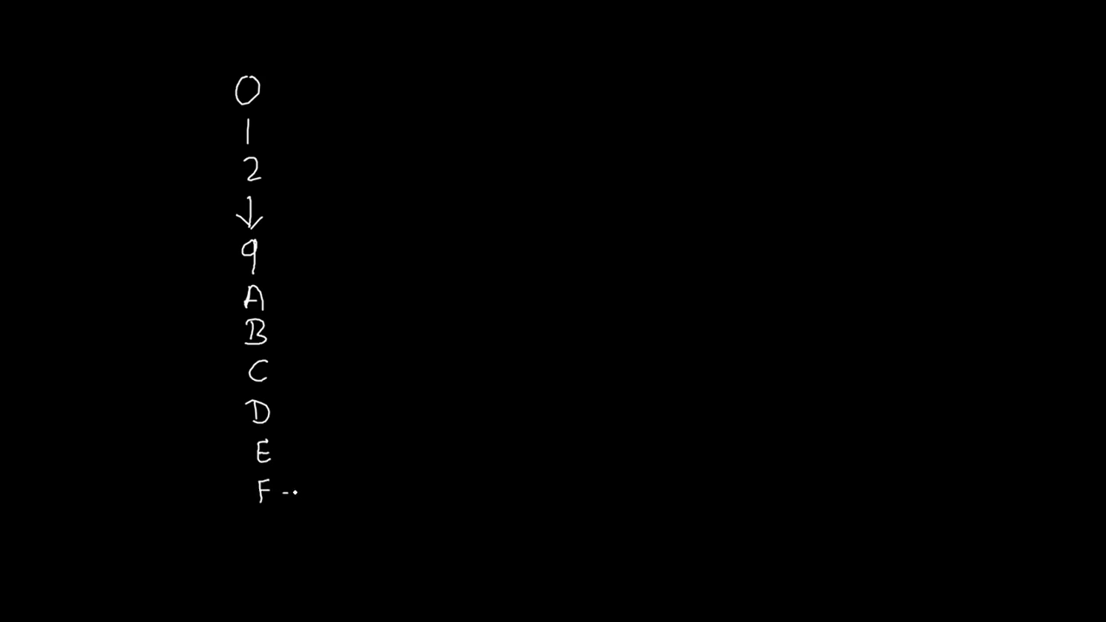
{"action": "type", "text": "→ 15"}
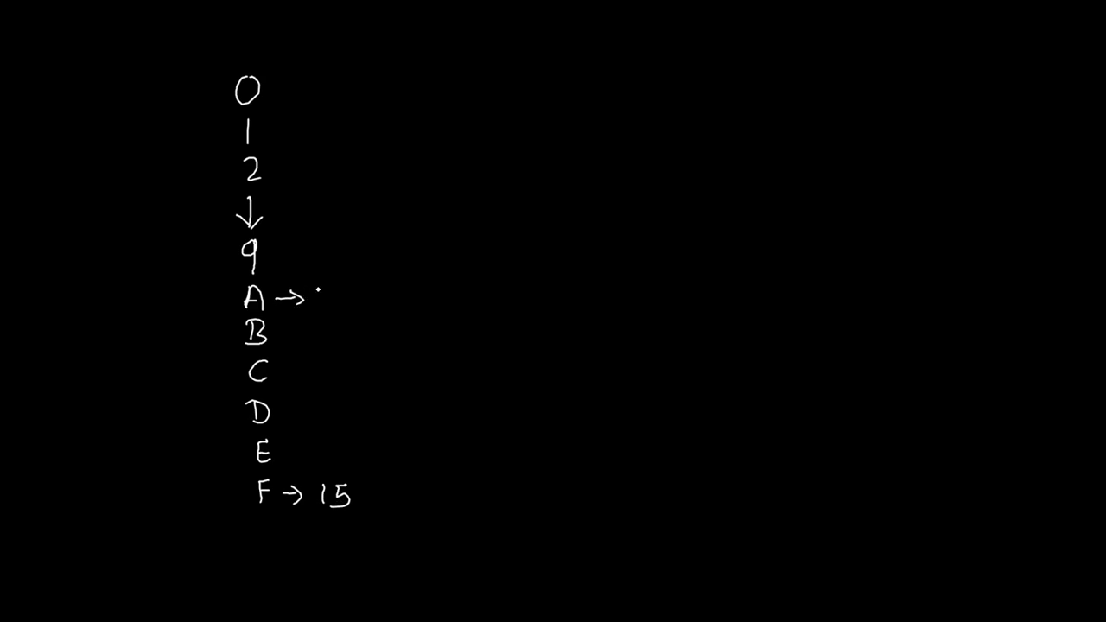
{"action": "type", "text": "10"}
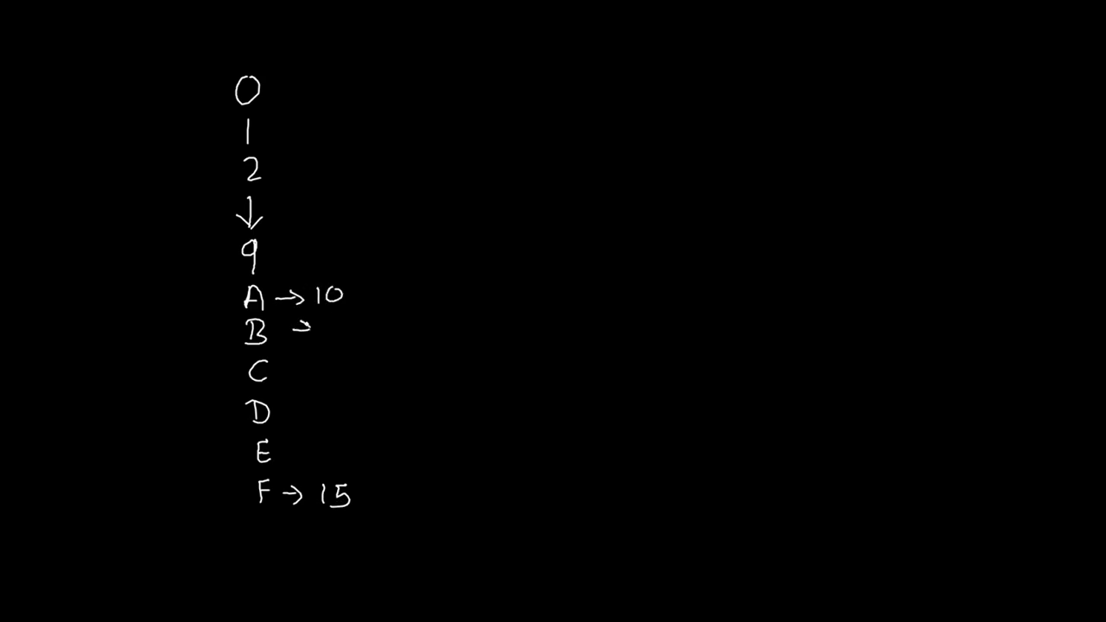
{"action": "type", "text": "11"}
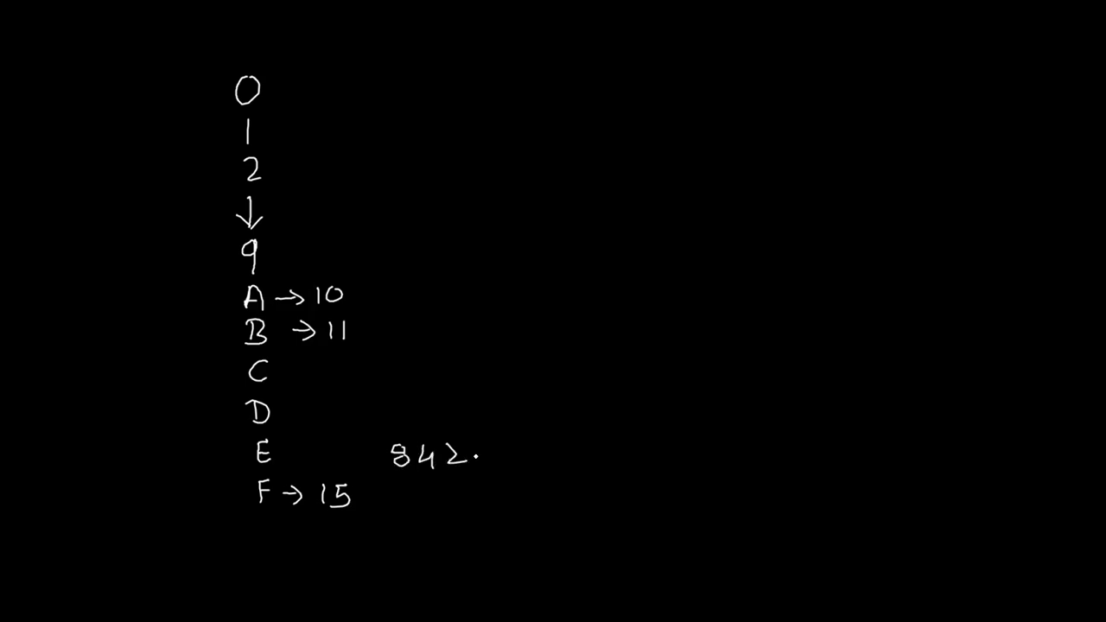
Step: Write F as binary 1111 under the 8 4 2 1 weights and underline it
{"action": "type", "text": "1111"}
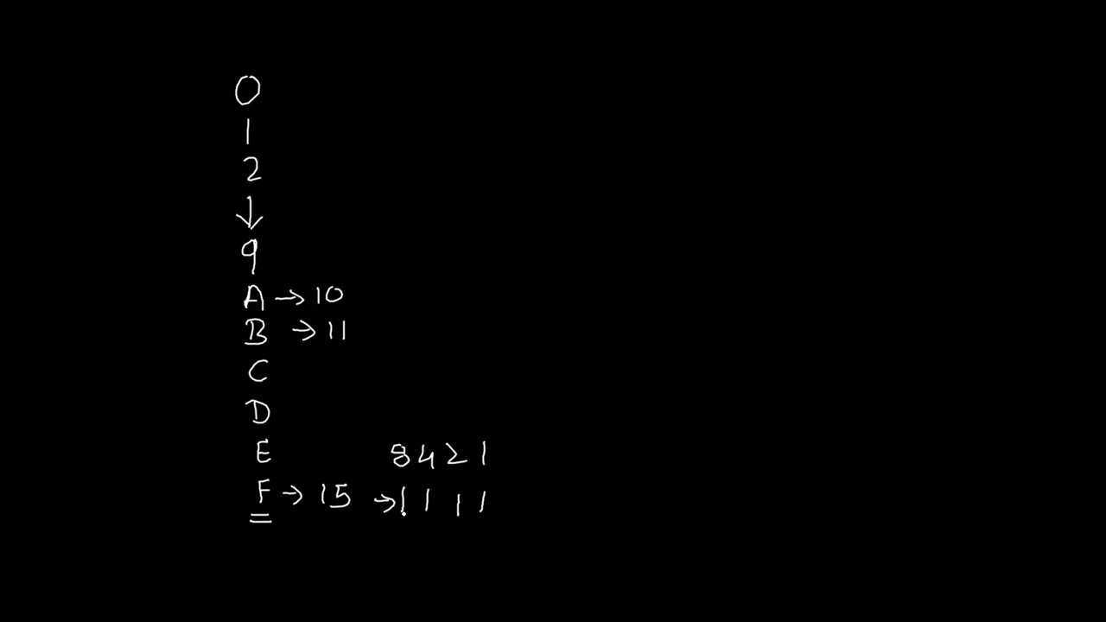
{"action": "left_click_drag", "start_coordinate": [404, 518], "coordinate": [481, 517]}
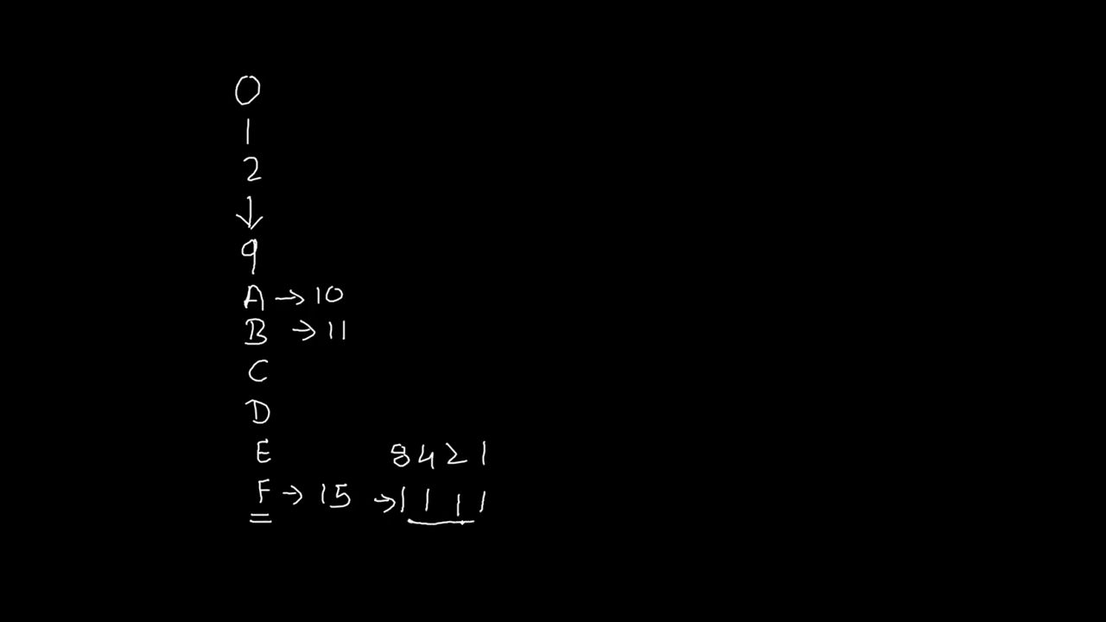
{"action": "left_click_drag", "start_coordinate": [406, 519], "coordinate": [467, 519]}
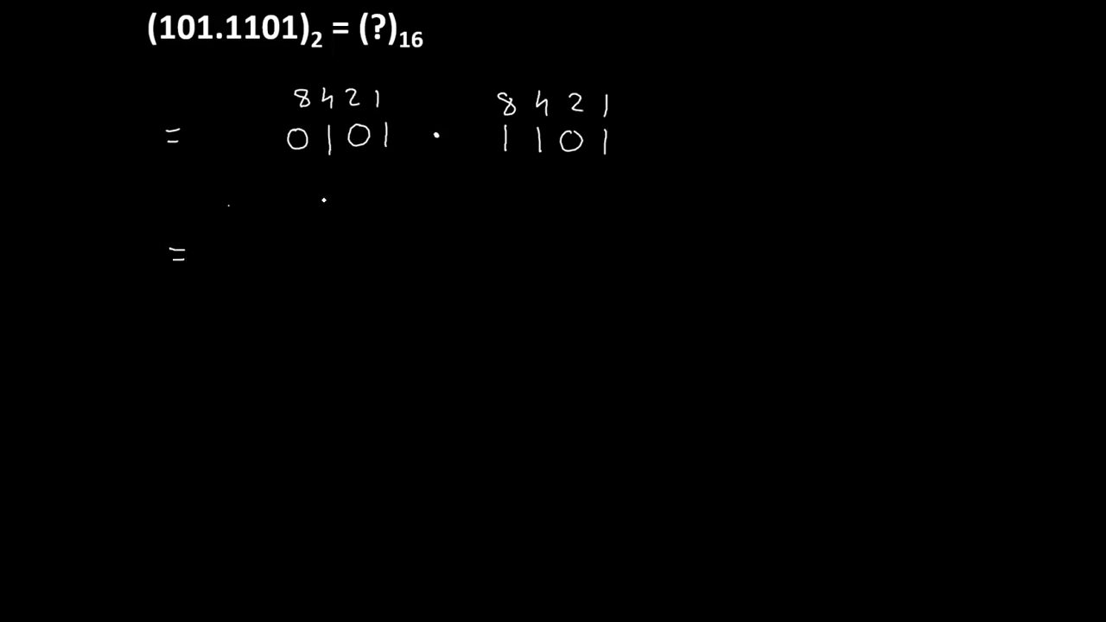
Step: Write the answer (5.D) base 16 with side notes A=10, B=11, C=12
{"action": "type", "text": "5"}
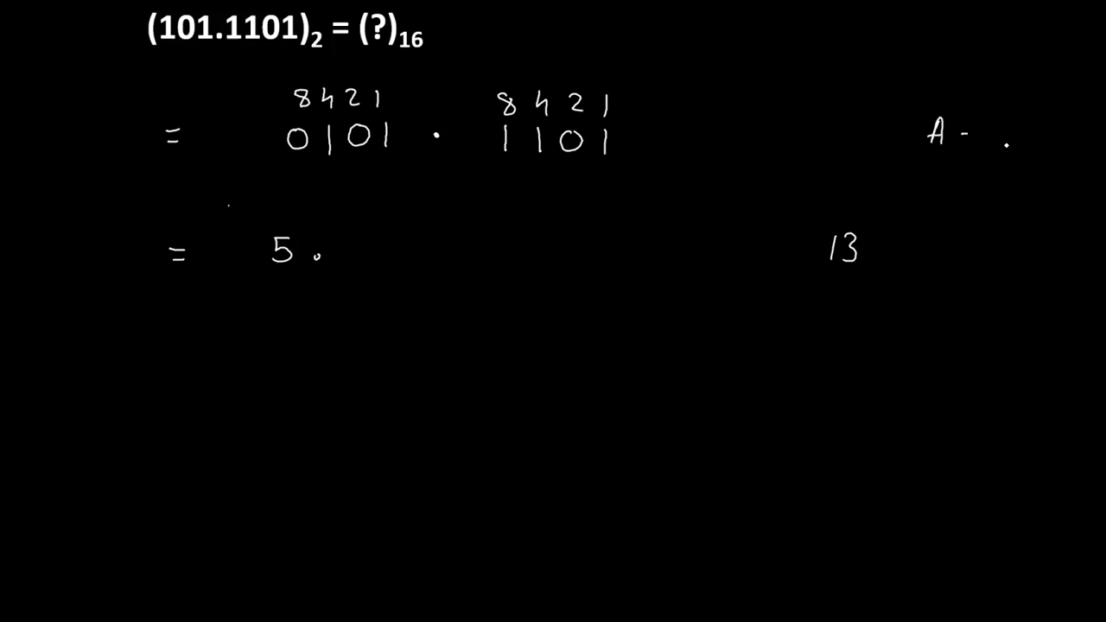
{"action": "type", "text": "10"}
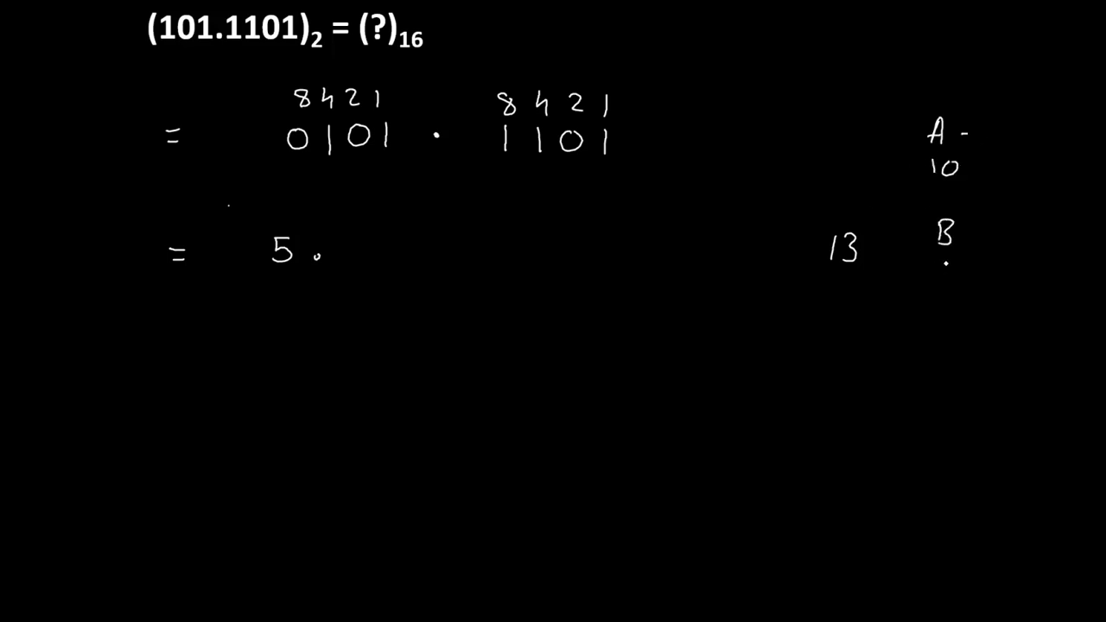
{"action": "type", "text": "11"}
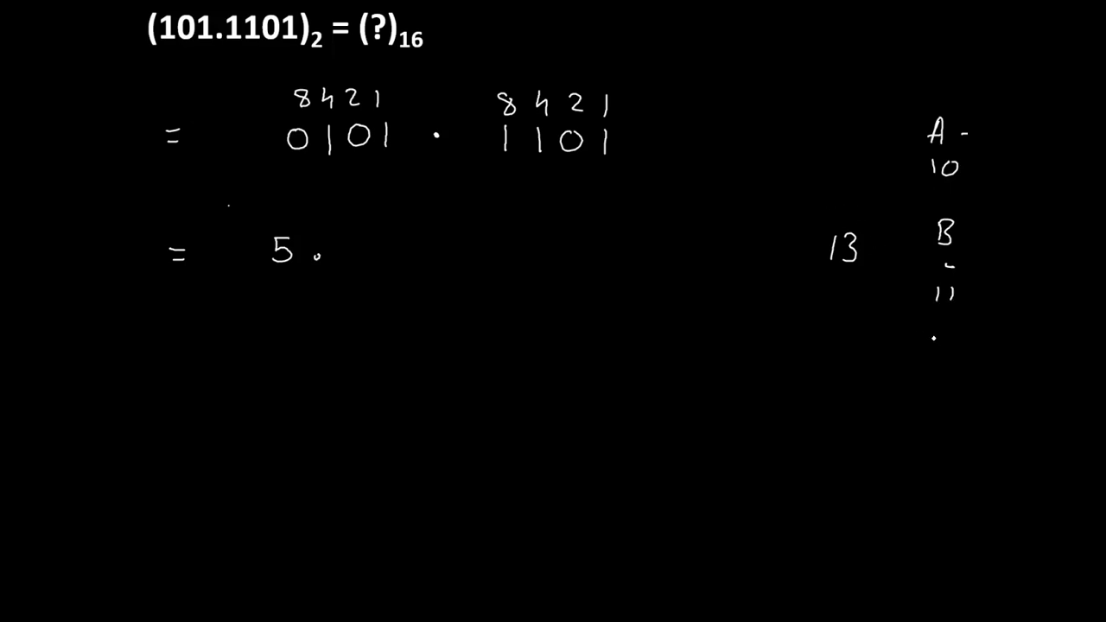
{"action": "type", "text": "C"}
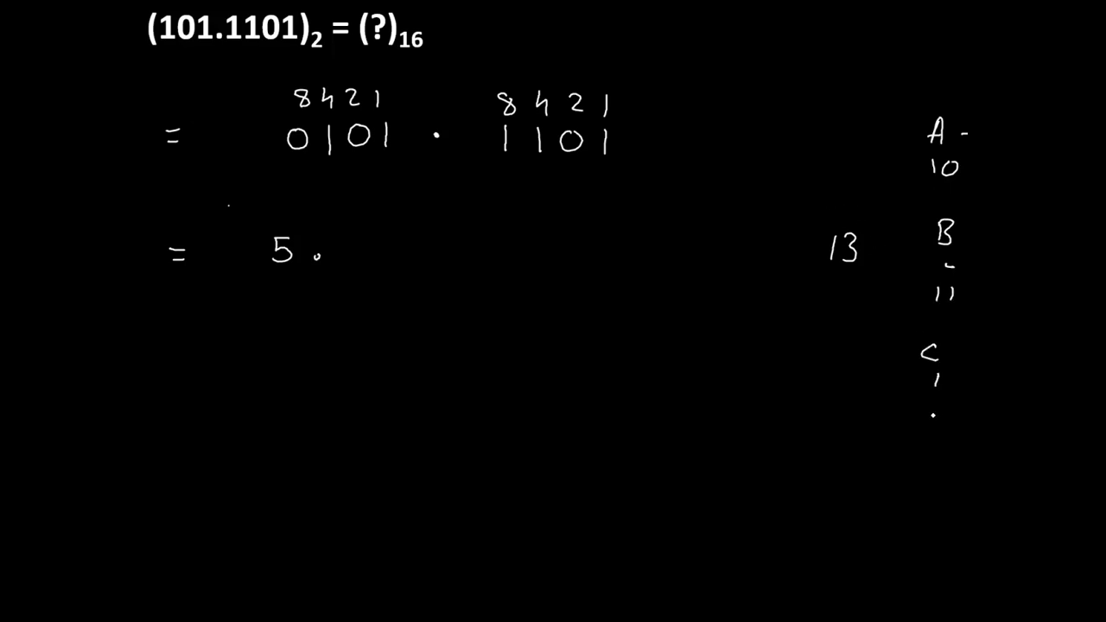
{"action": "type", "text": "12"}
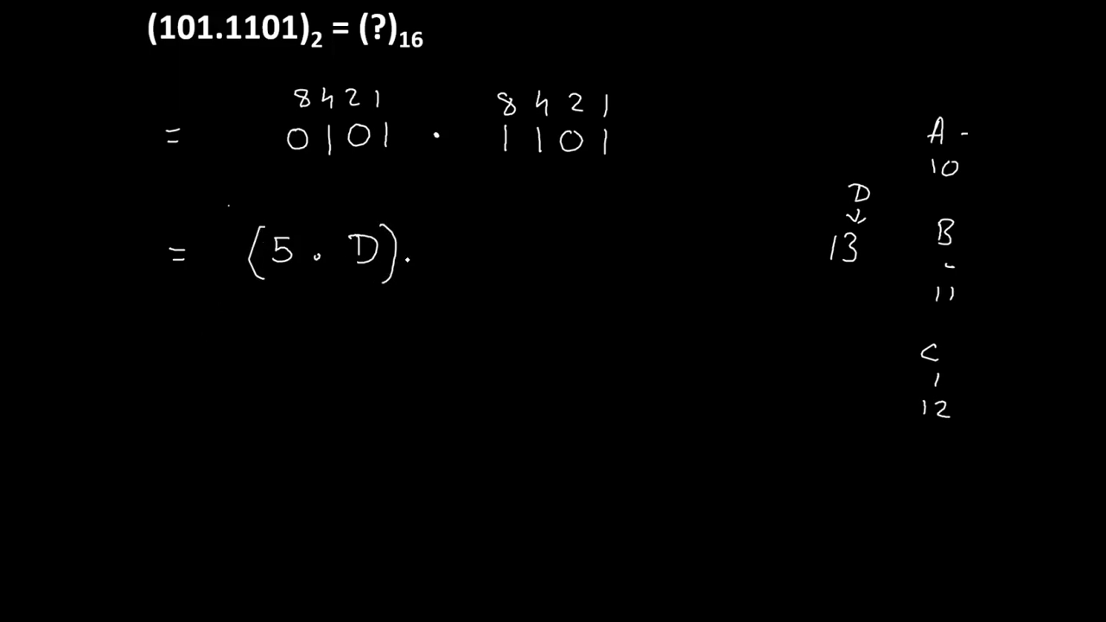
{"action": "type", "text": "16"}
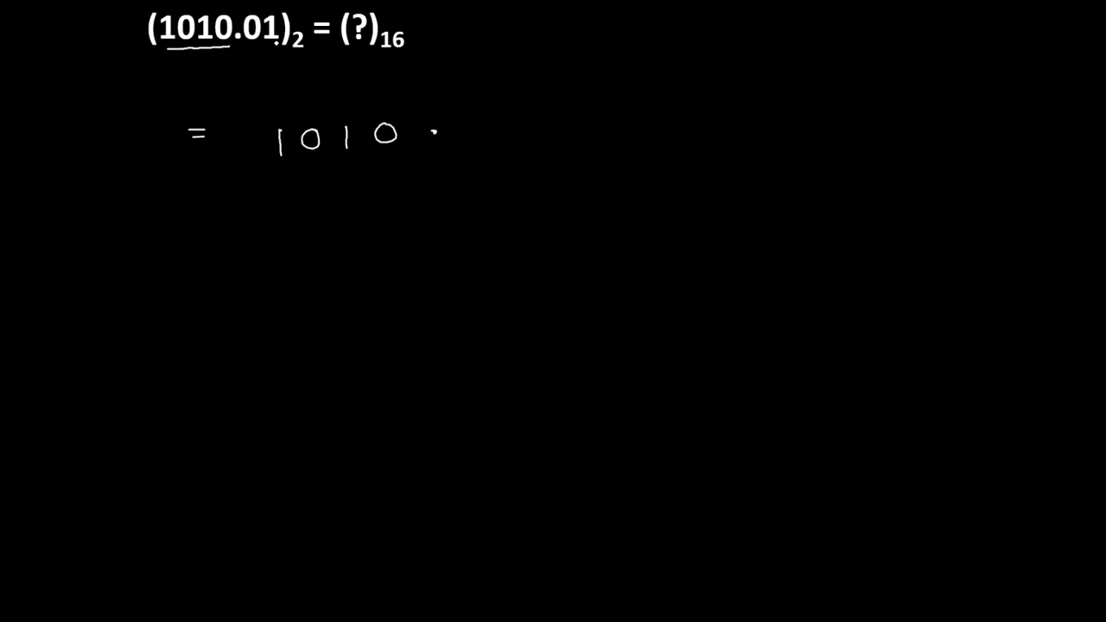
Step: Move to the second problem slide for (1010.01) base 2
{"action": "left_click", "coordinate": [449, 135]}
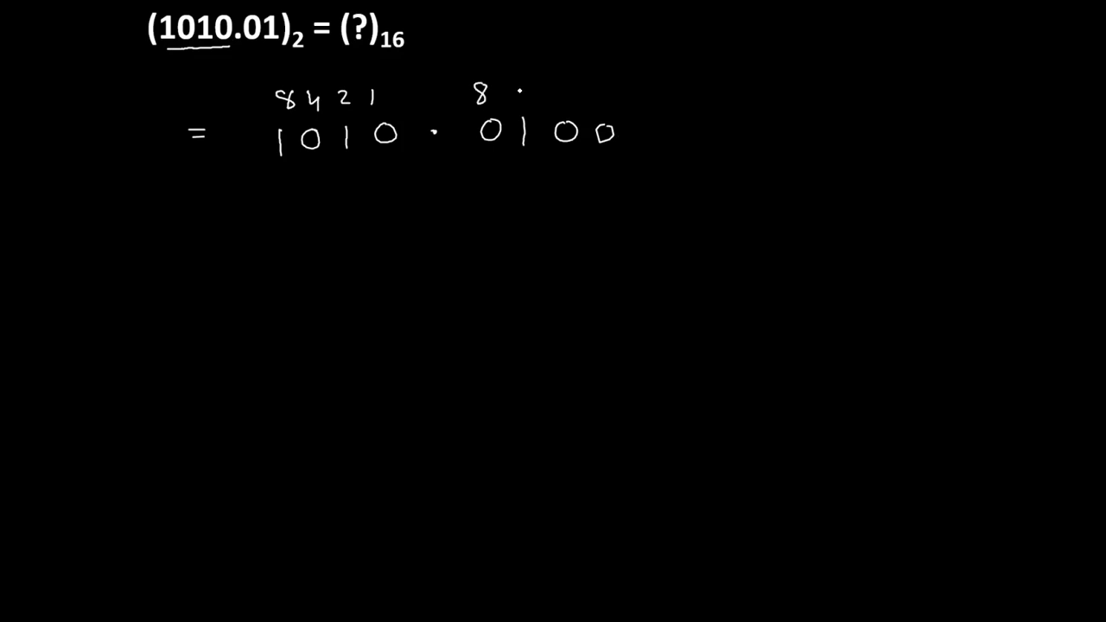
Step: Complete the 4 2 1 weights over 0100 and write the answer (A.4) base 16
{"action": "type", "text": "4 2 1"}
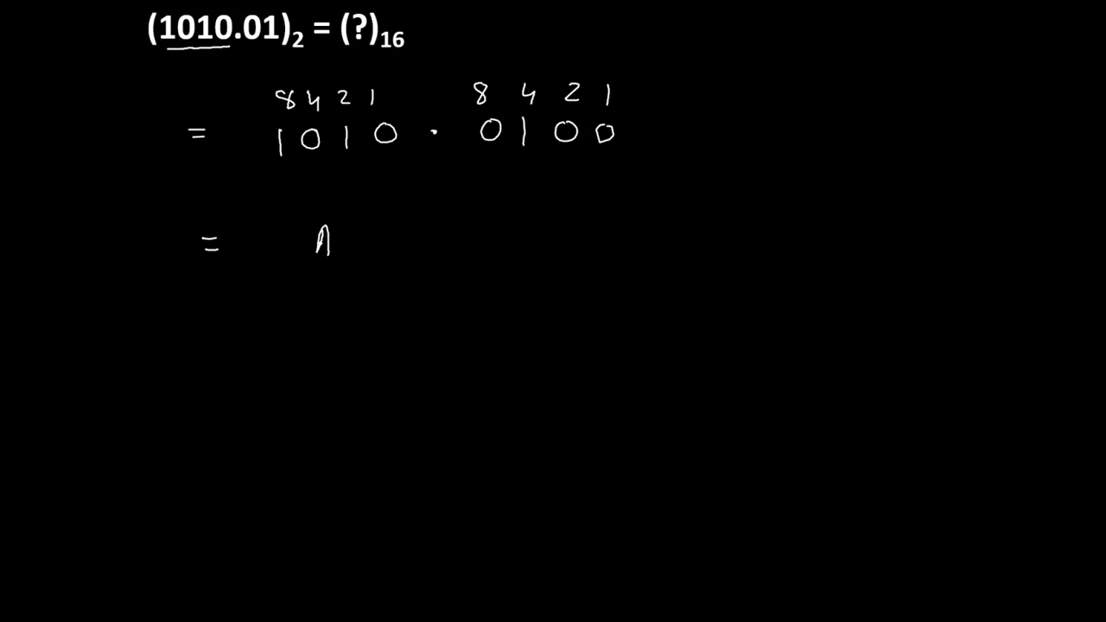
{"action": "type", "text": "A.4)"}
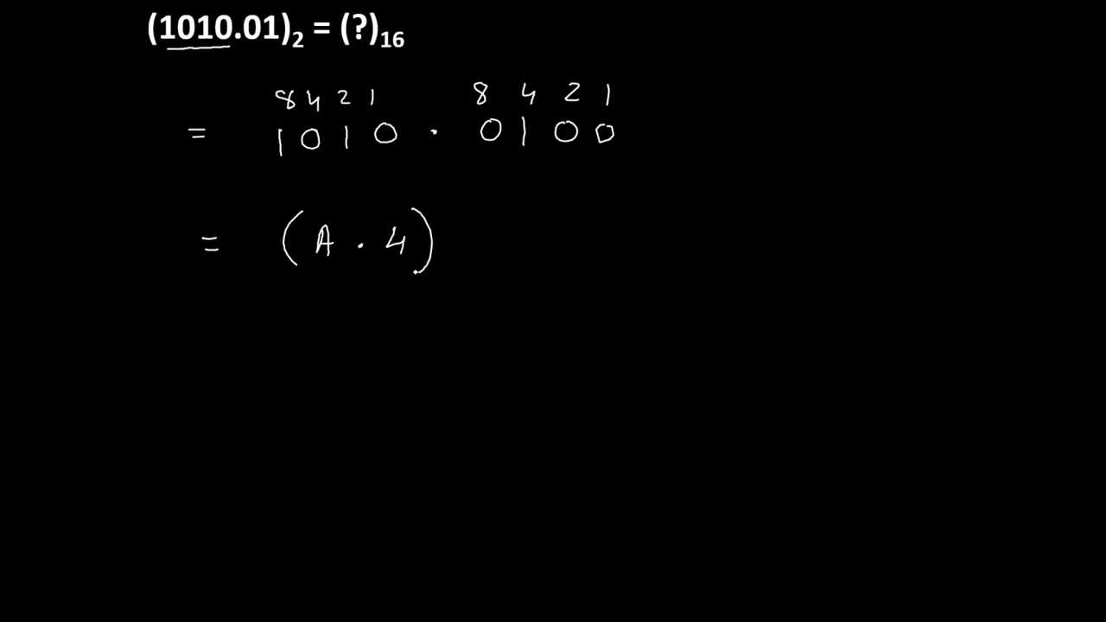
{"action": "type", "text": "1"}
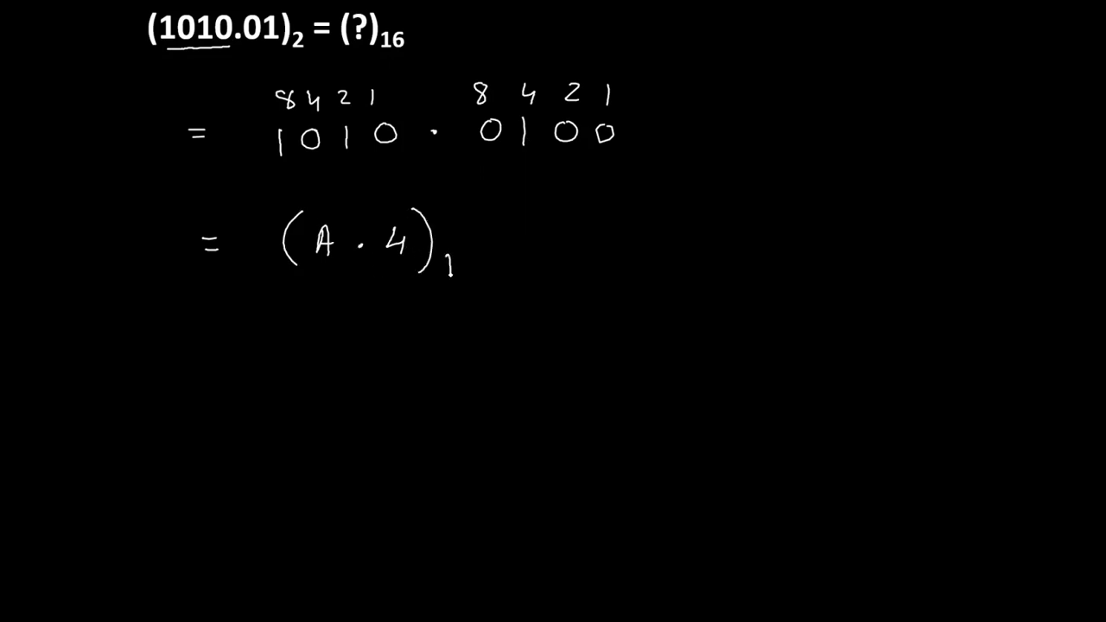
{"action": "type", "text": "16"}
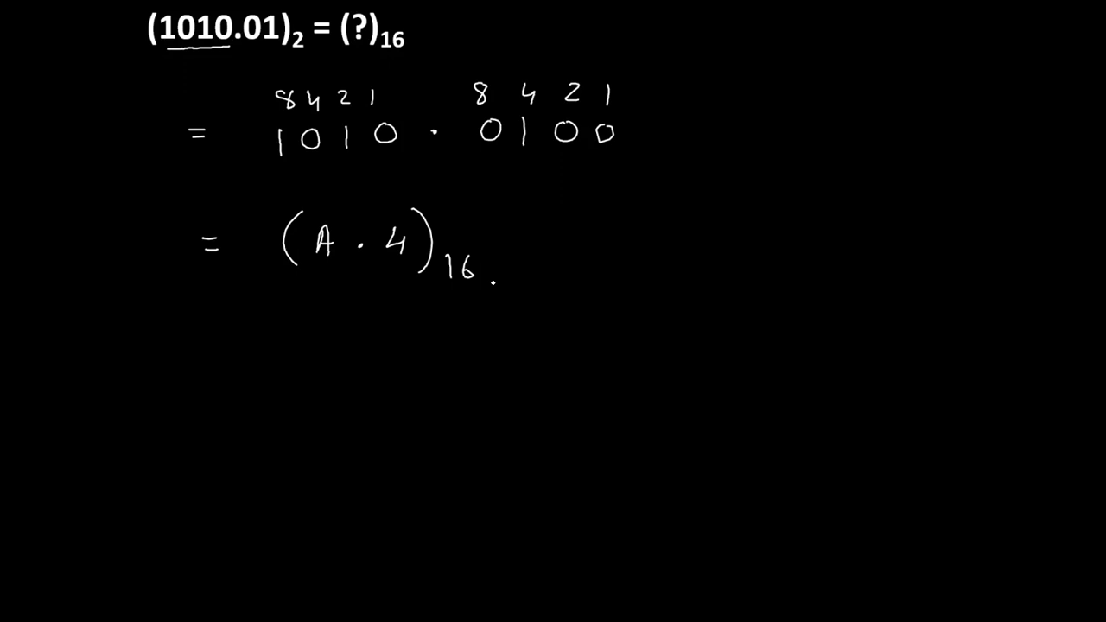